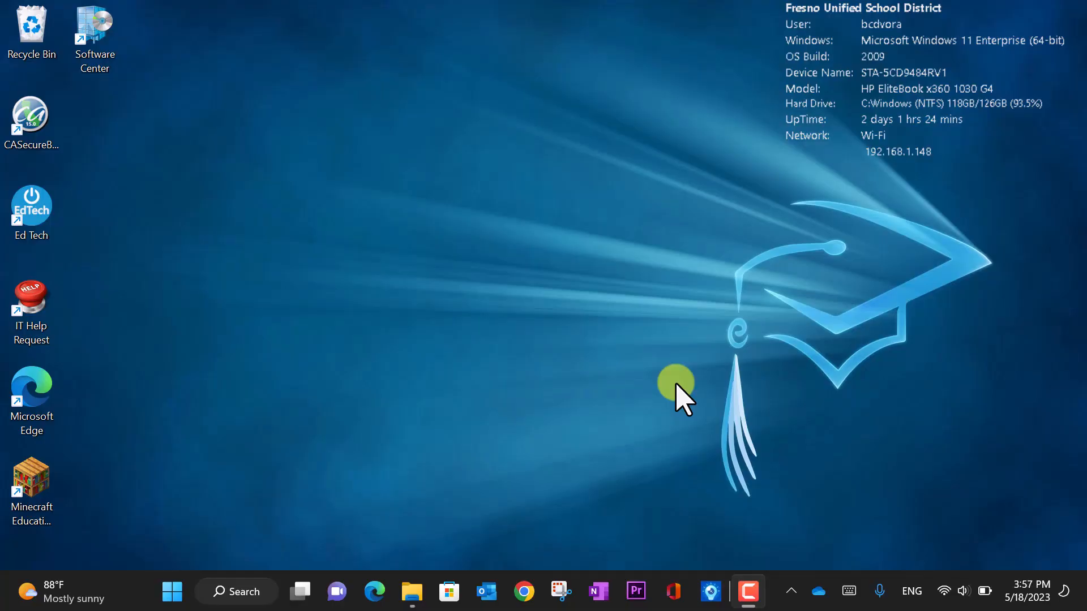
mouse_move(378, 593)
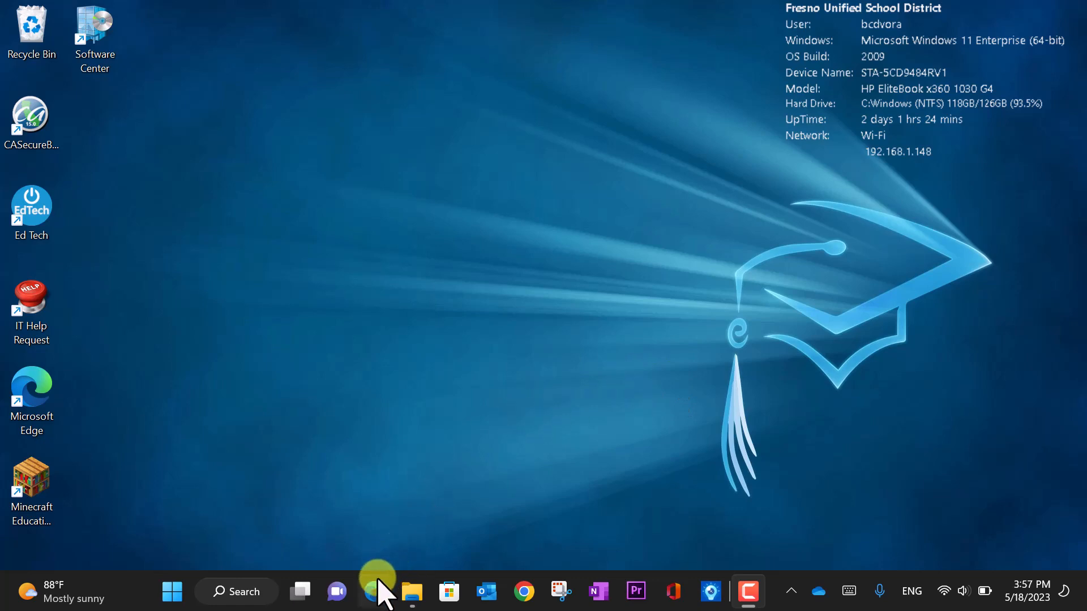
Launch Microsoft Edge from the taskbar
left_click(374, 591)
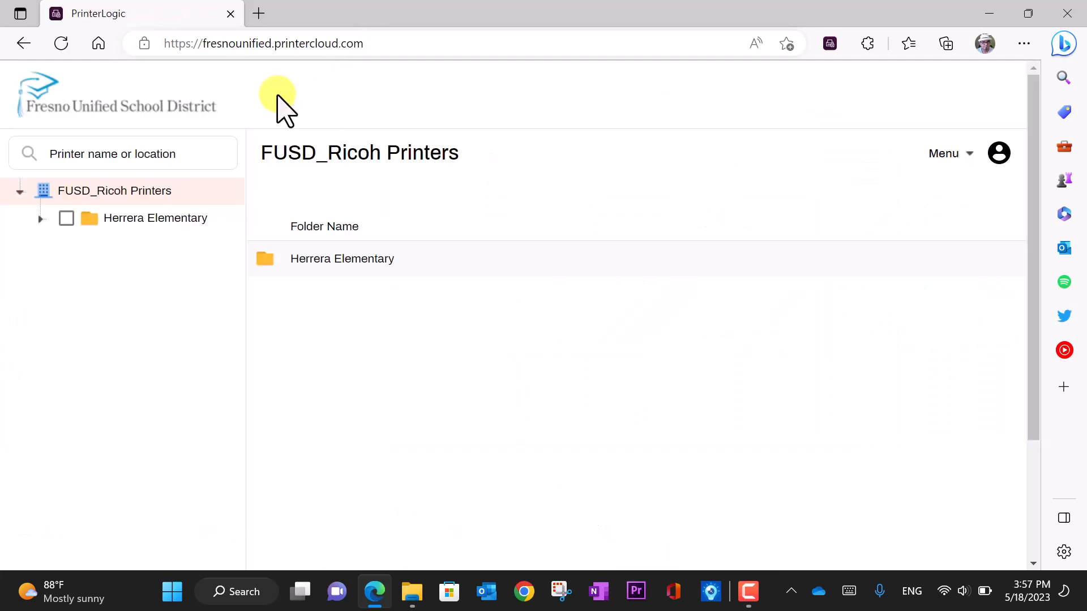
mouse_move(204, 177)
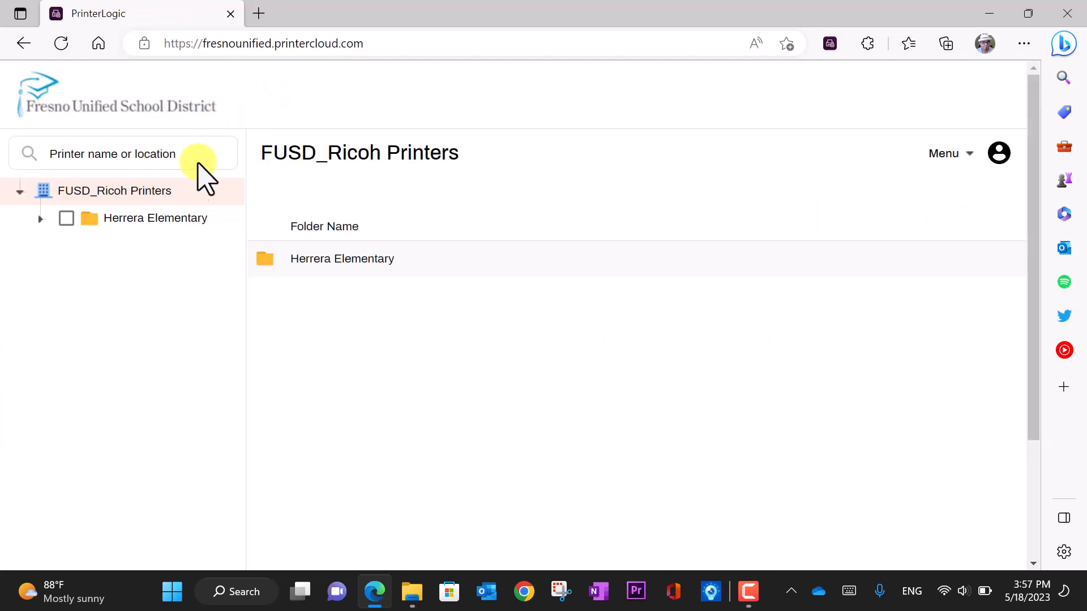
mouse_move(117, 221)
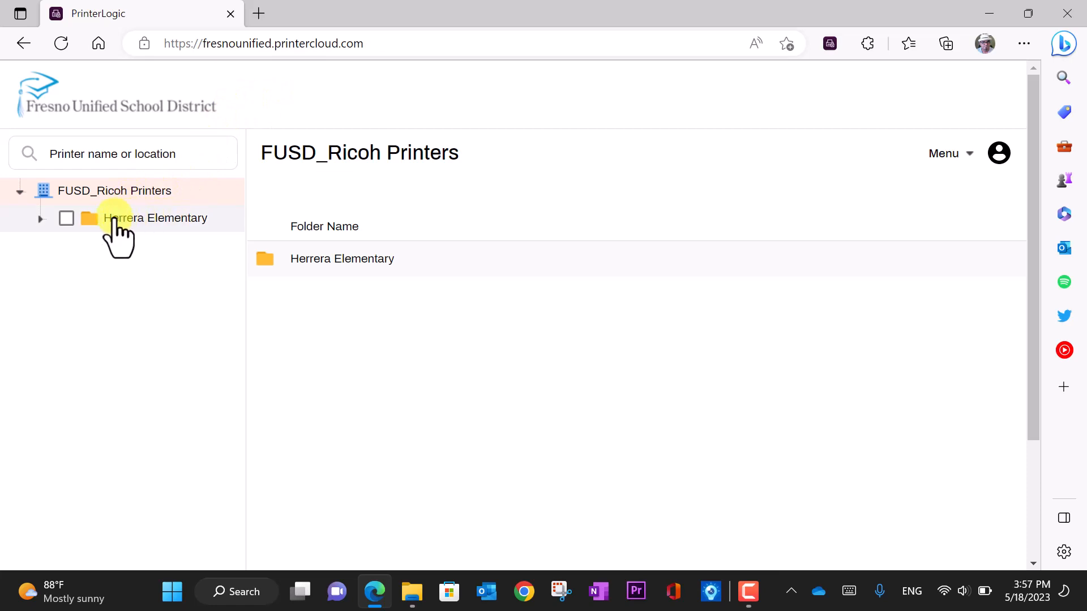
mouse_move(173, 225)
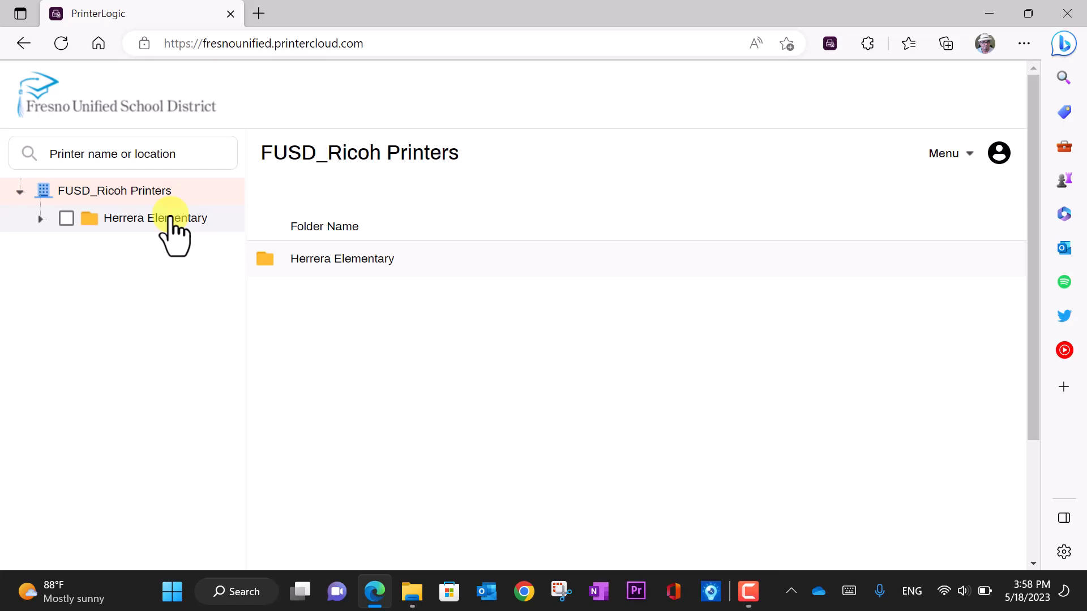
View the Herrera 2nd Floor map, then return to the Herrera Elementary campus map
left_click(154, 217)
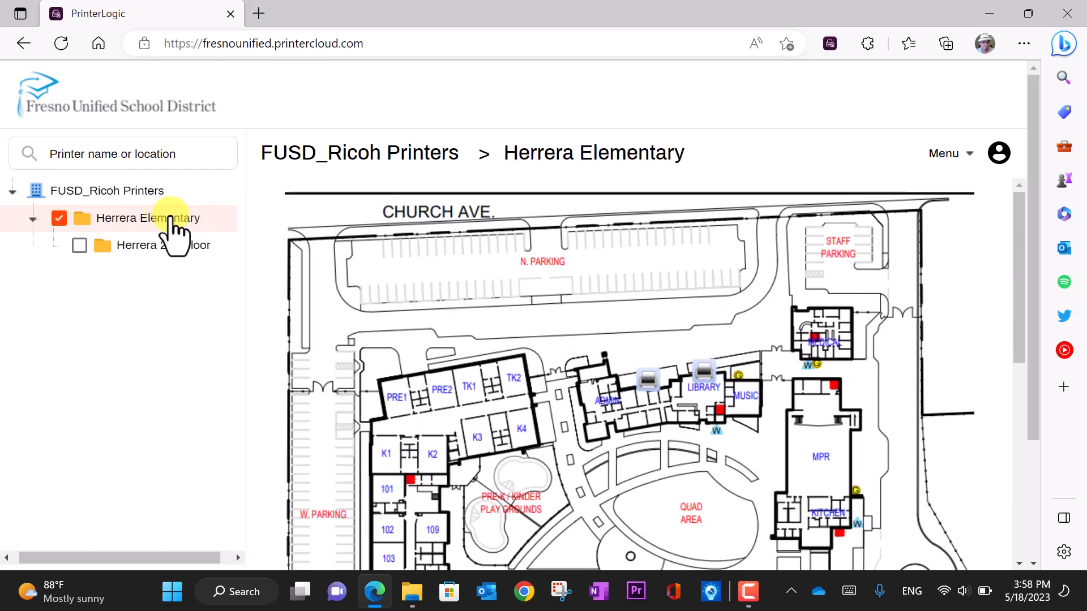
scroll("up", 3)
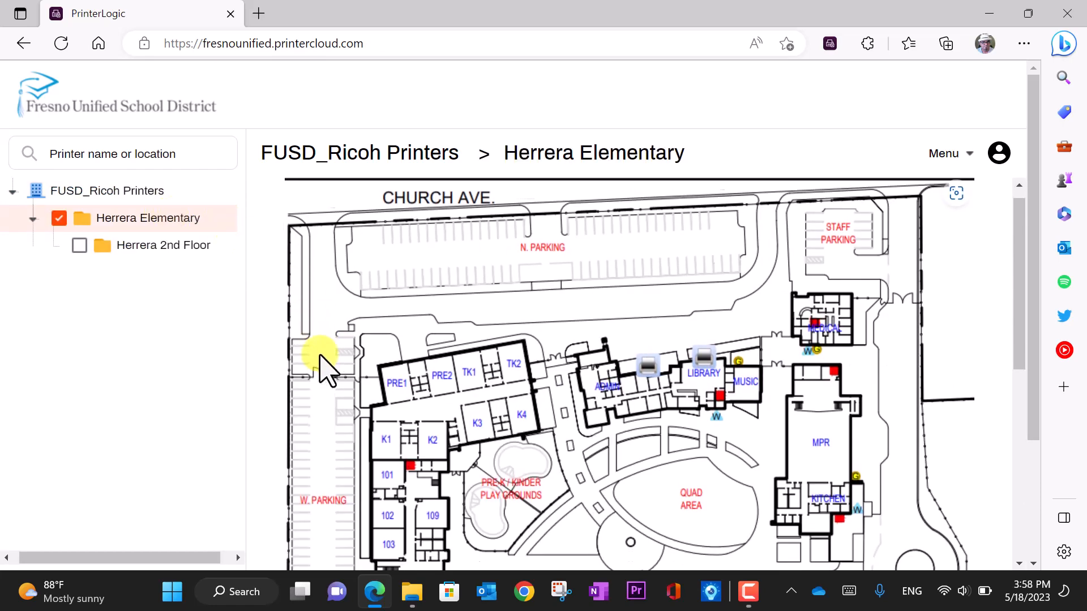
scroll("down", 3)
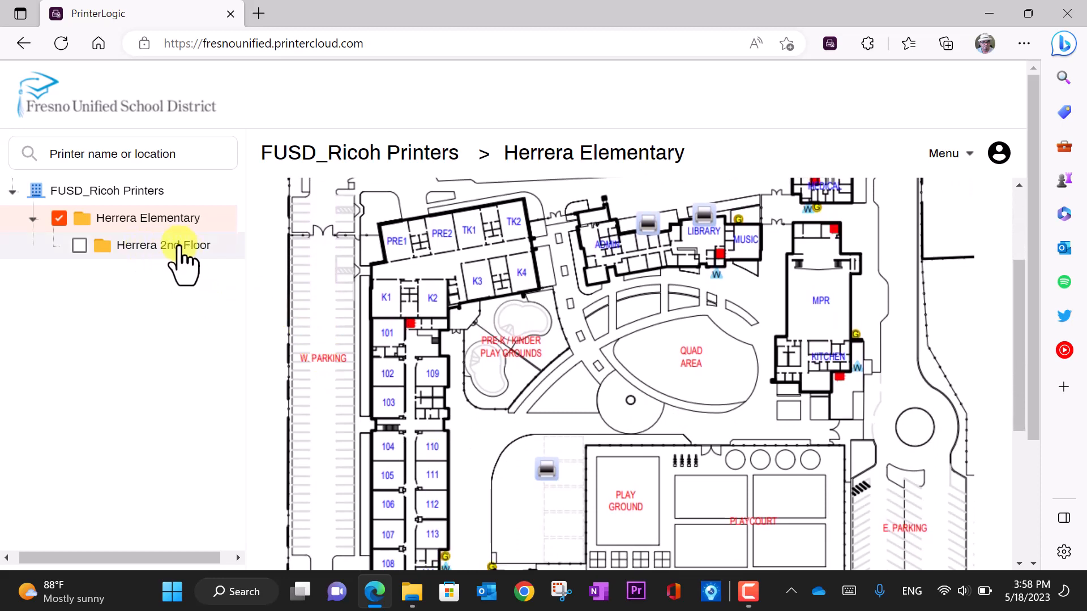
mouse_move(225, 263)
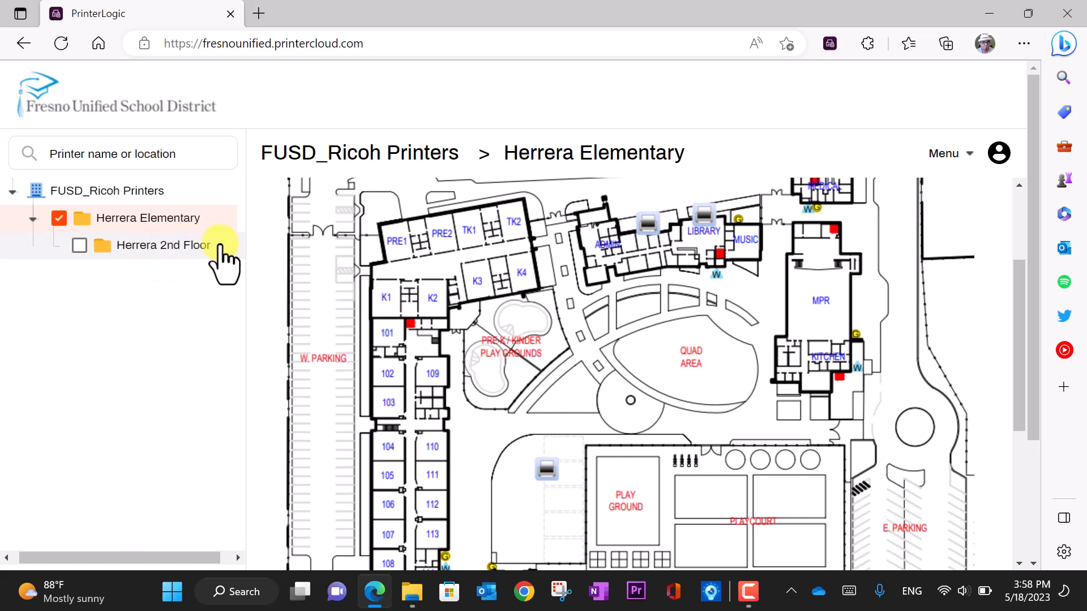
mouse_move(182, 266)
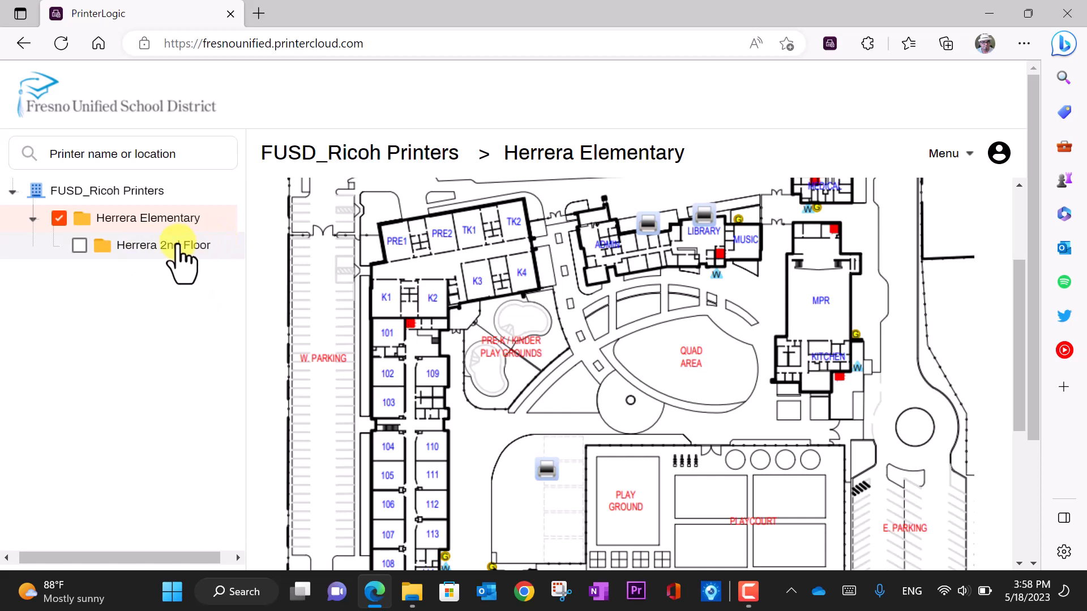
mouse_move(220, 263)
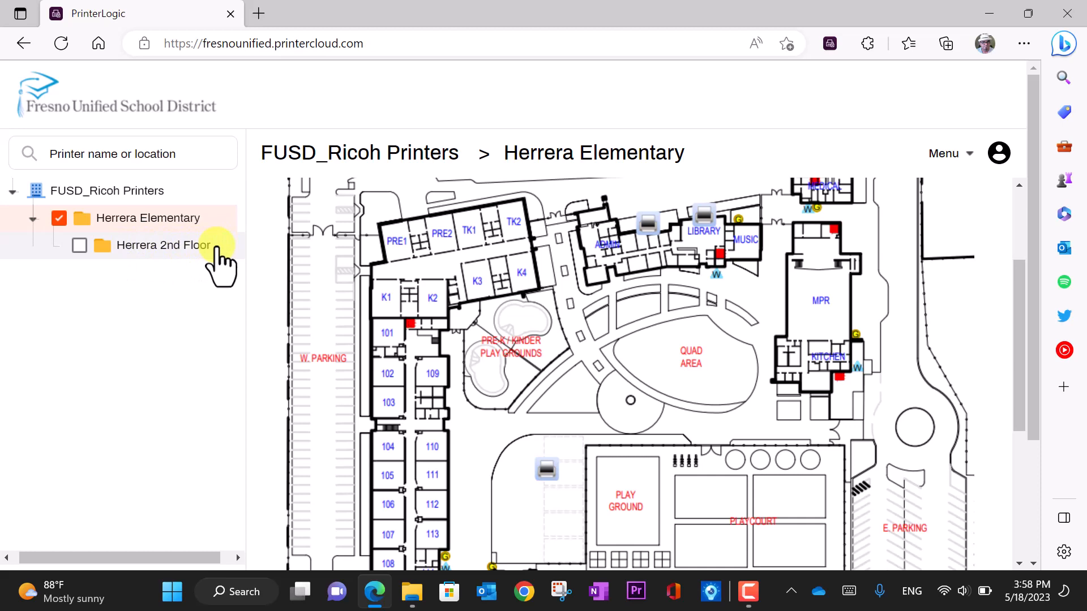
mouse_move(138, 259)
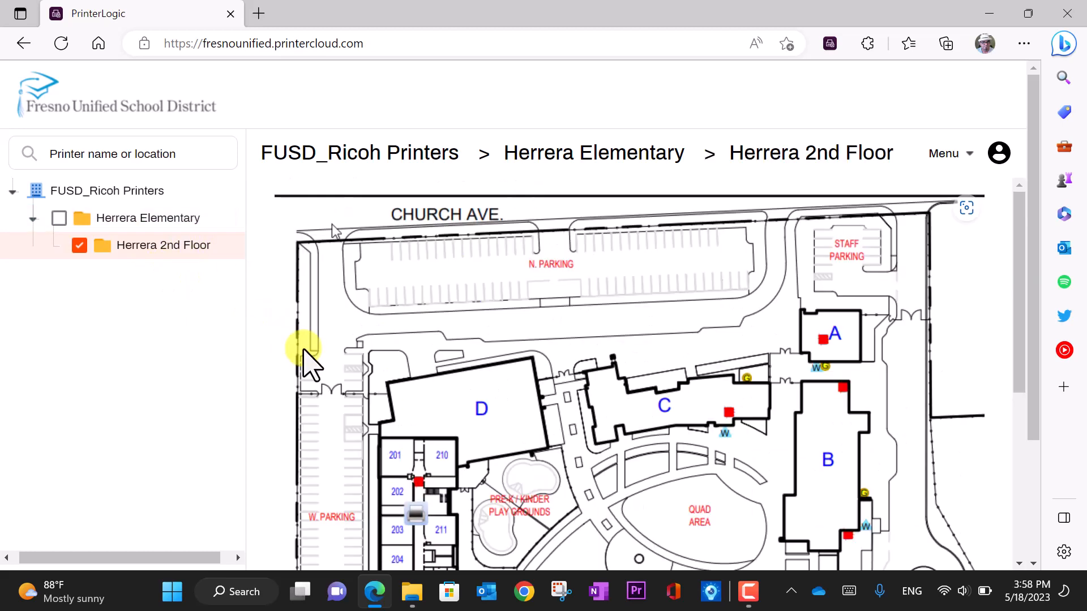
scroll("down", 3)
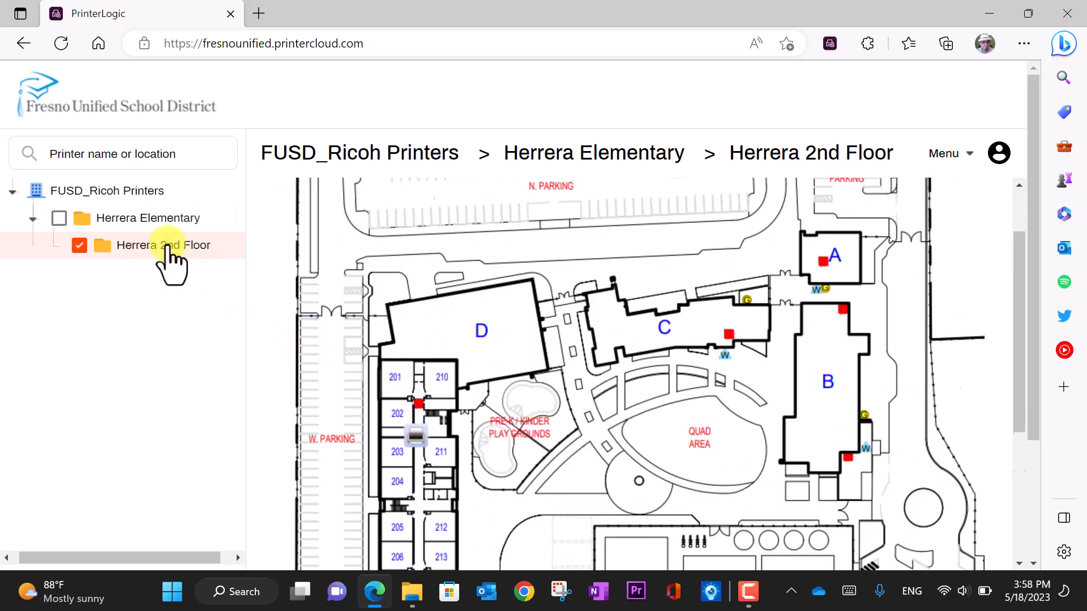
left_click(148, 217)
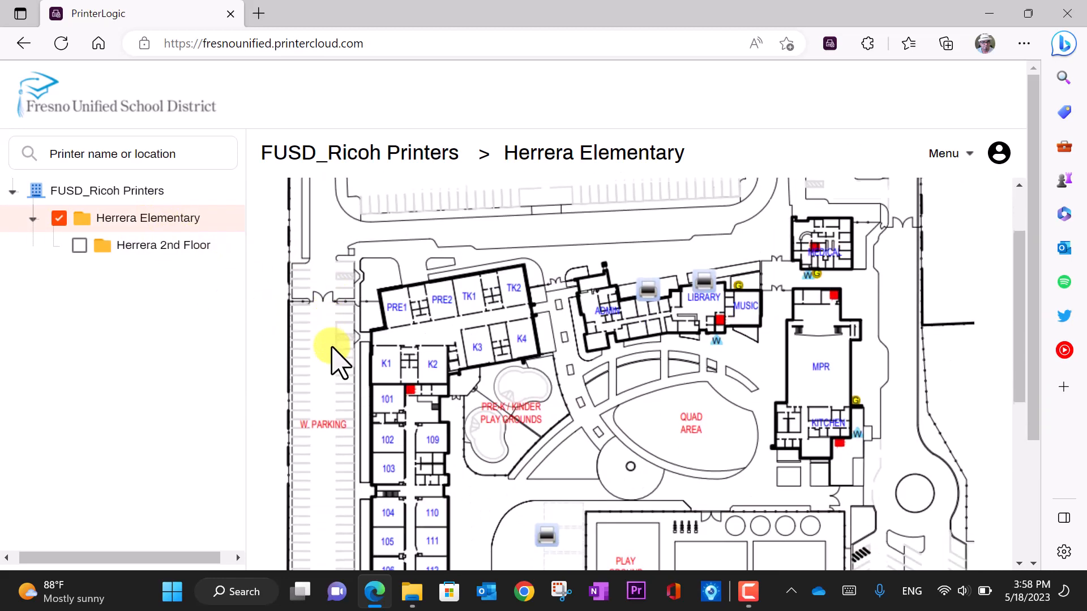
scroll("down", 3)
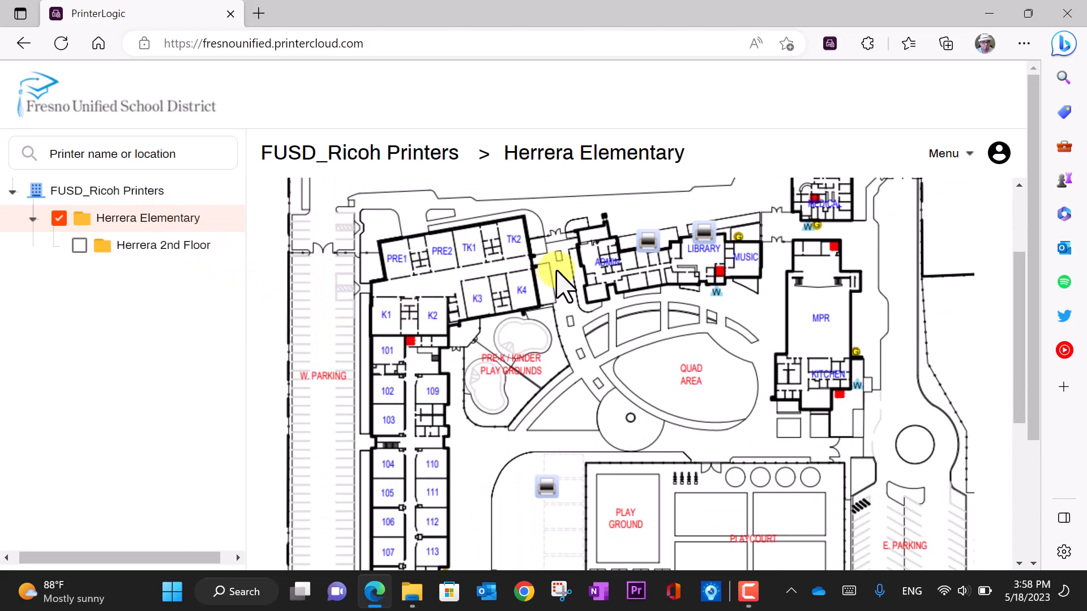
left_click(646, 241)
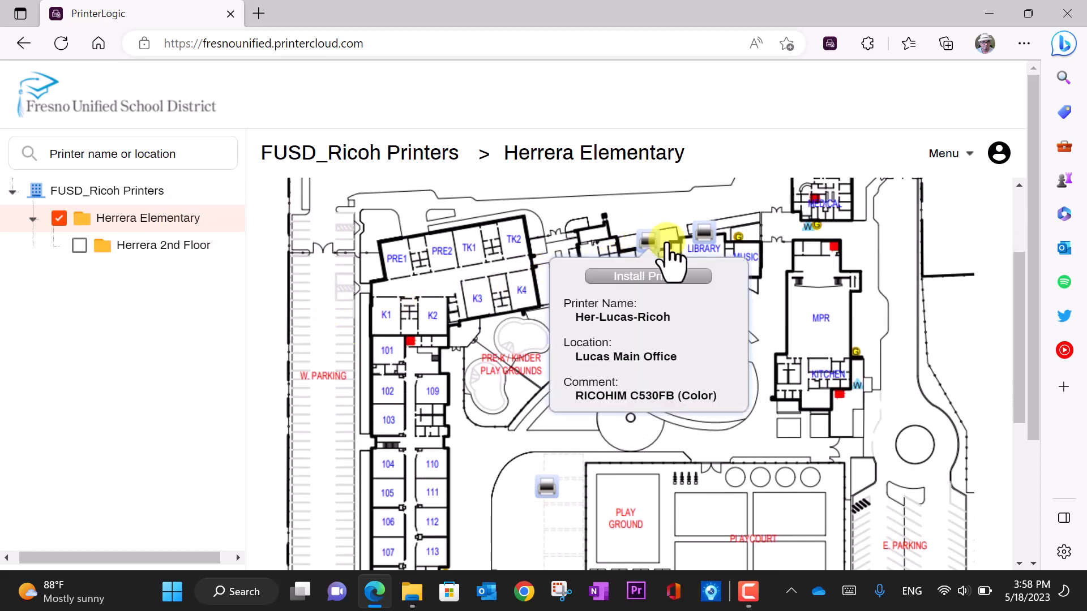
mouse_move(704, 229)
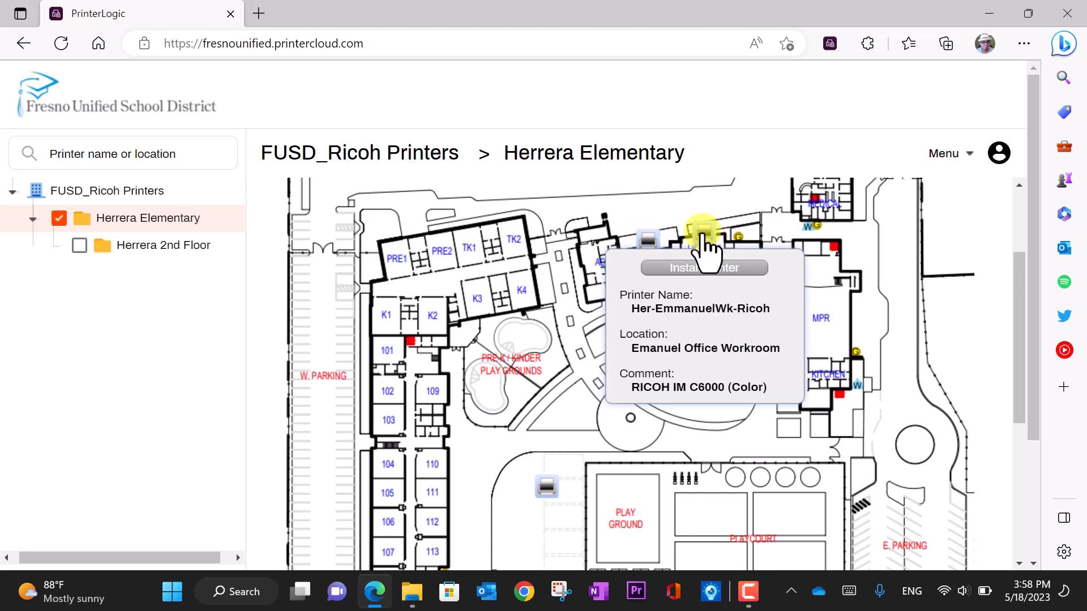
scroll("down", 3)
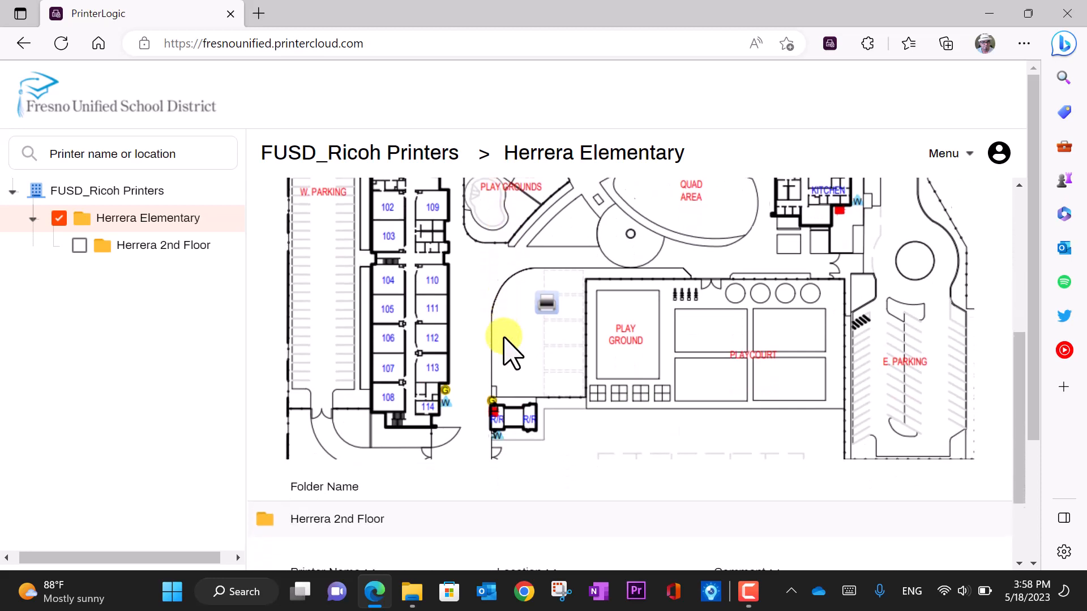
scroll("down", 3)
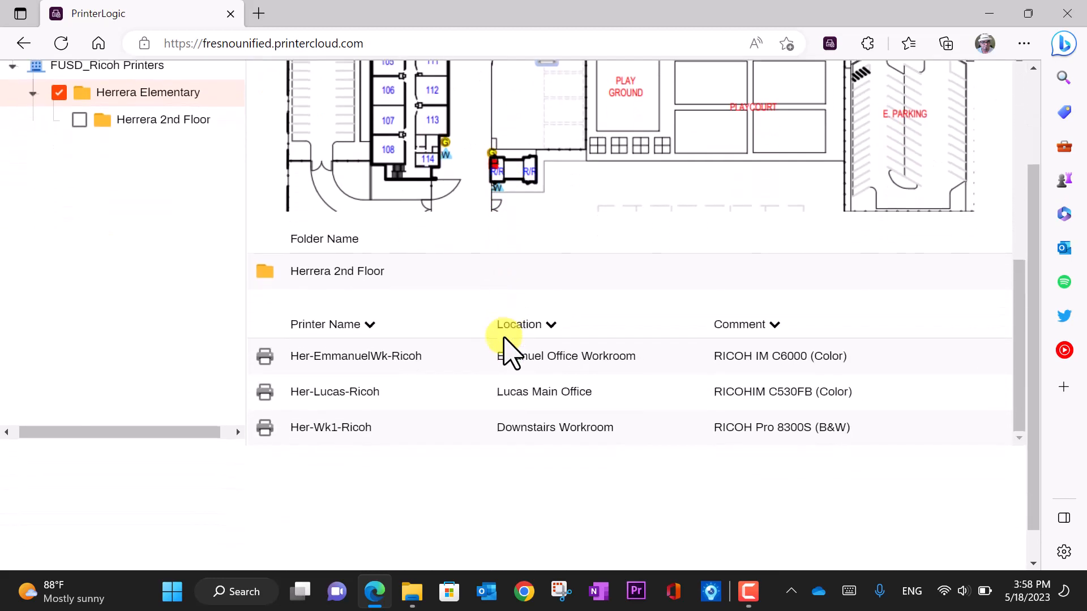
scroll("down", 3)
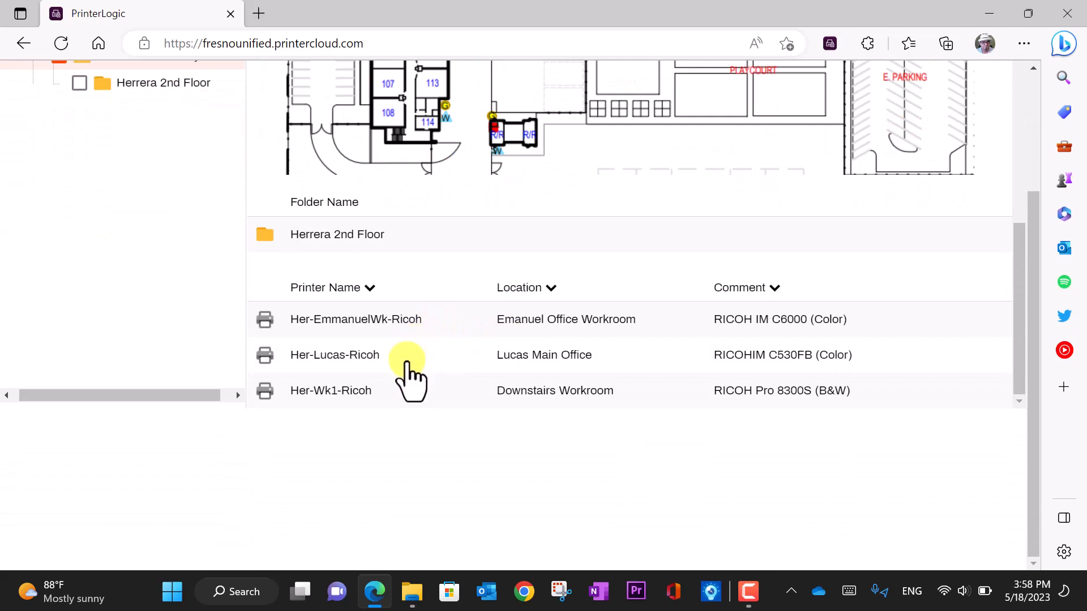
mouse_move(485, 360)
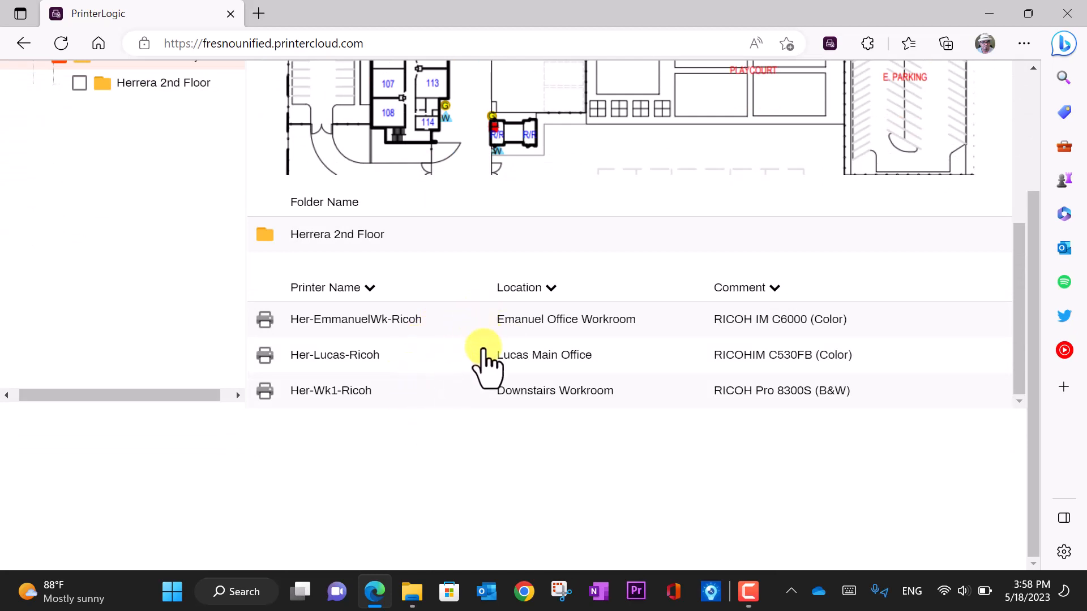
mouse_move(471, 336)
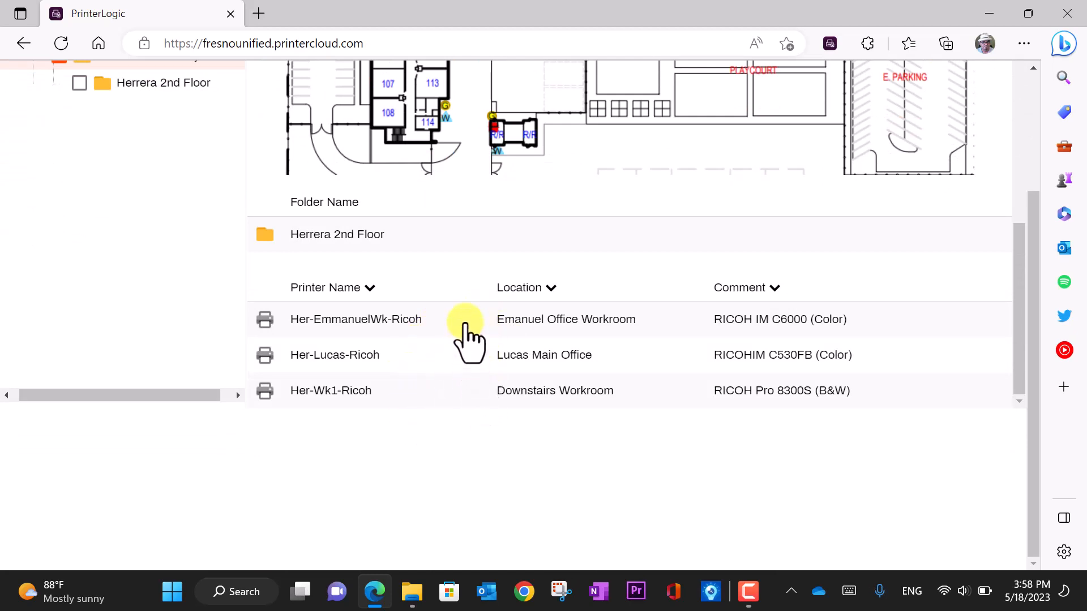
mouse_move(409, 340)
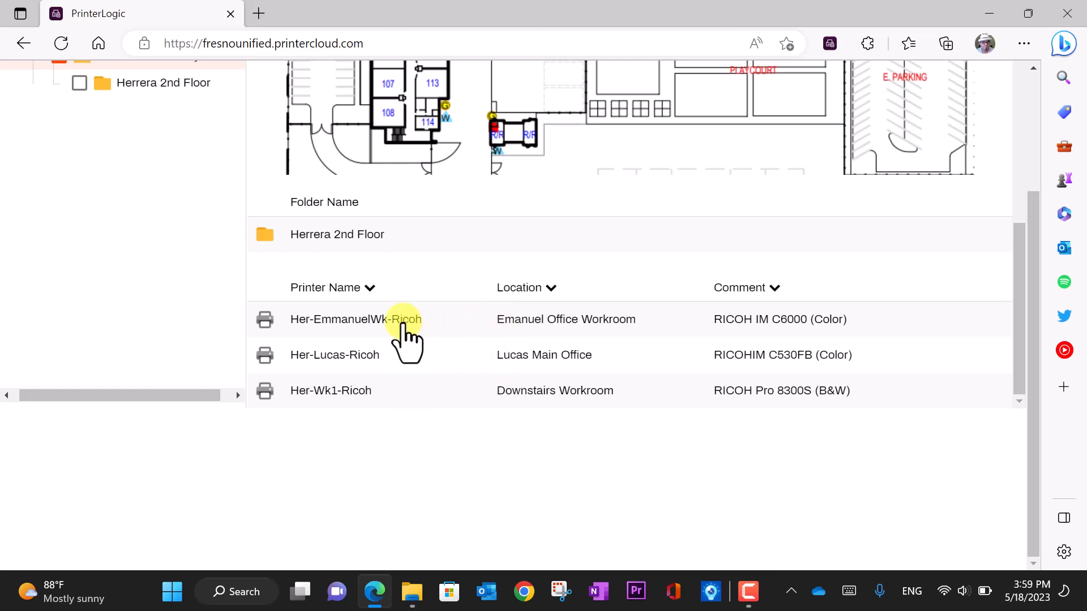
mouse_move(720, 232)
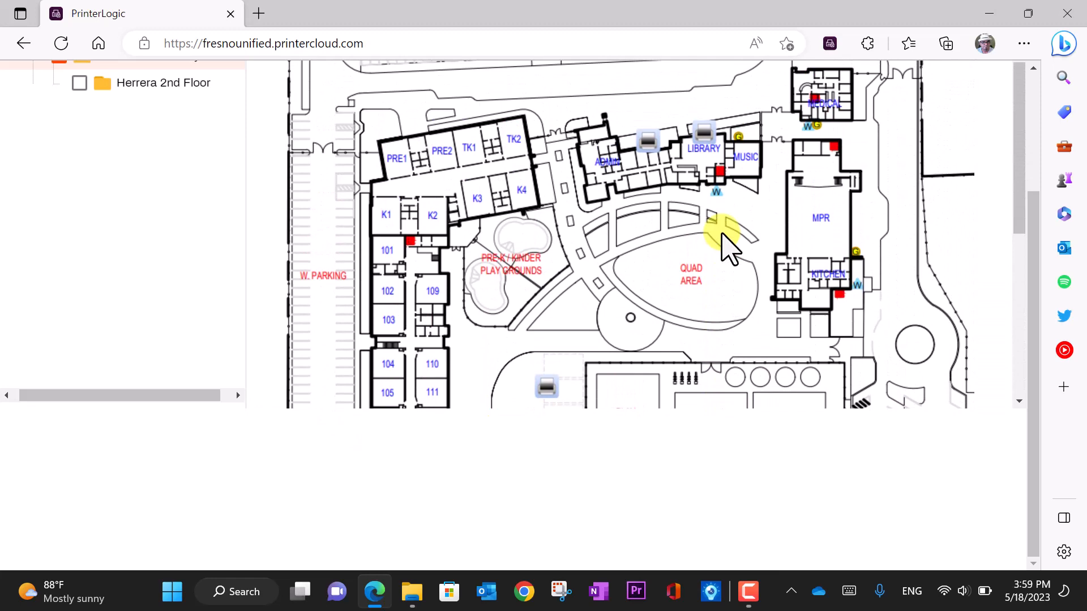
left_click(702, 182)
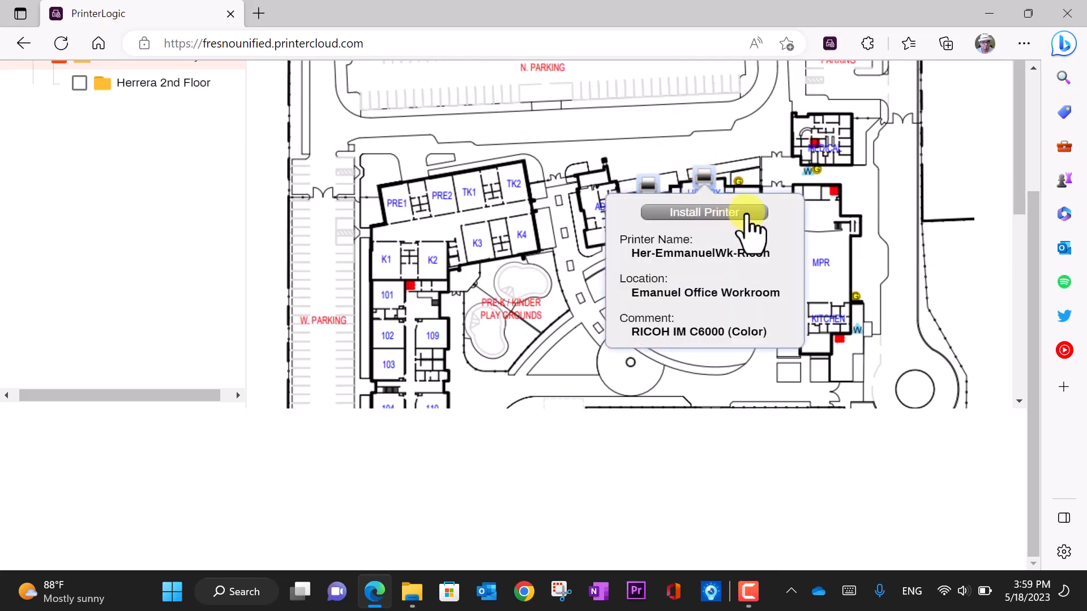
Start installing Her-EmmanuelWk-Ricoh from its info popup to get the confirmation prompt
left_click(703, 212)
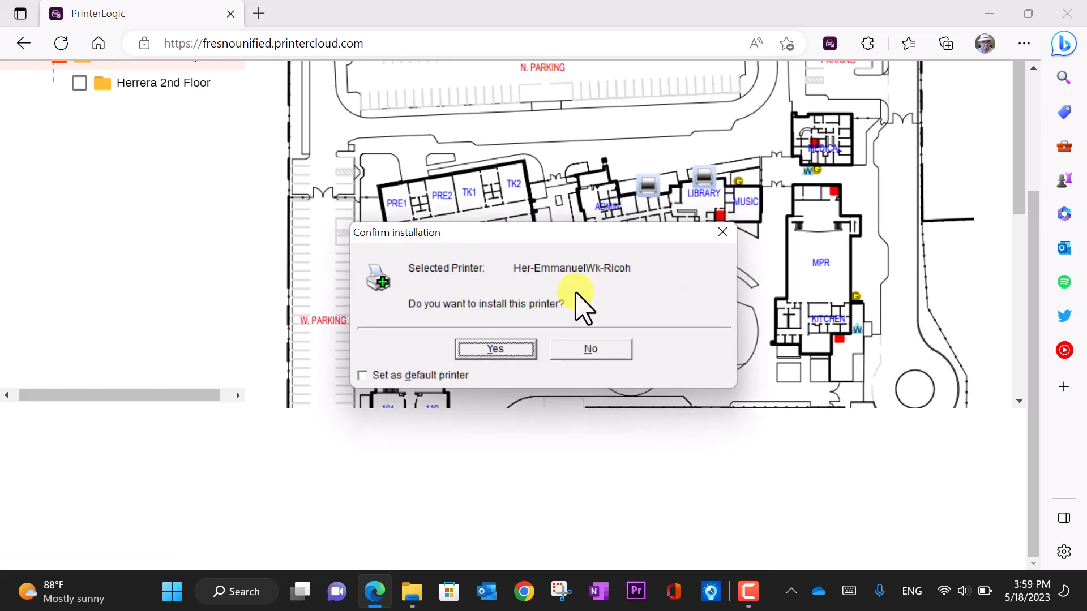
mouse_move(426, 343)
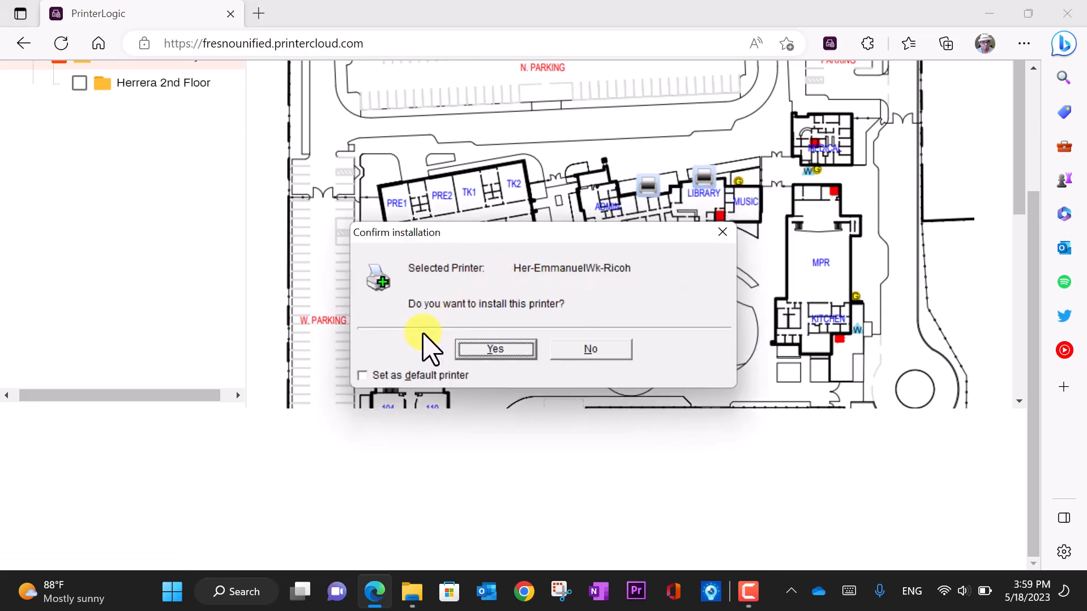
mouse_move(413, 389)
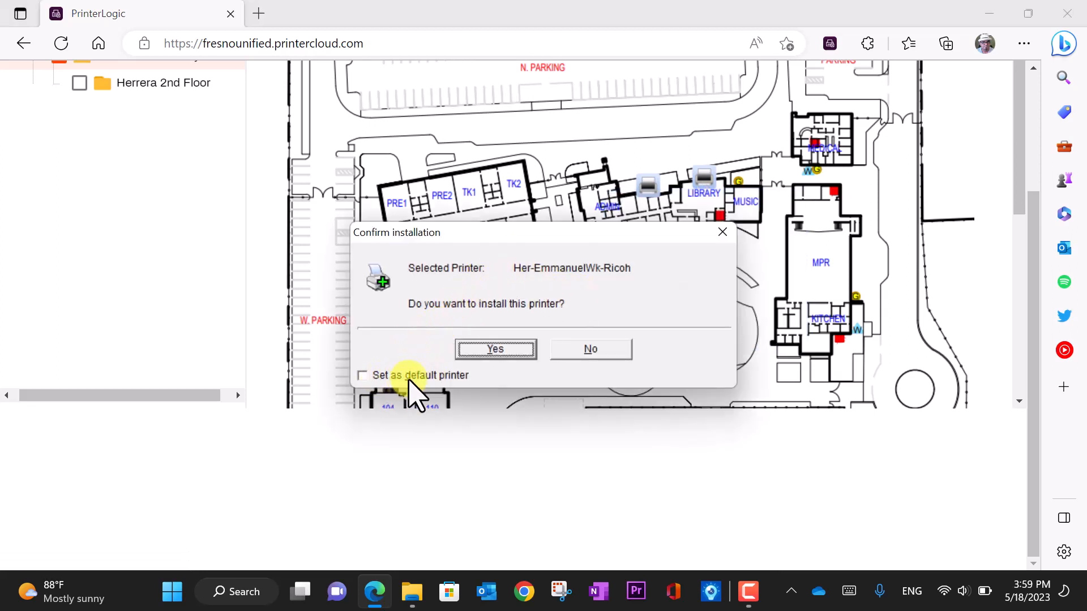
mouse_move(386, 395)
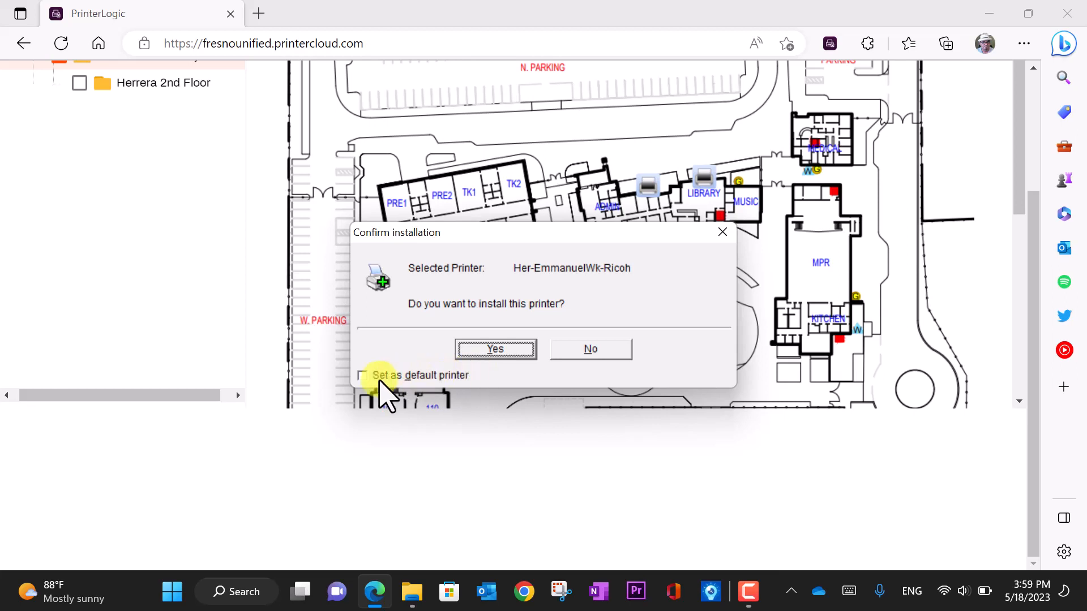
mouse_move(402, 340)
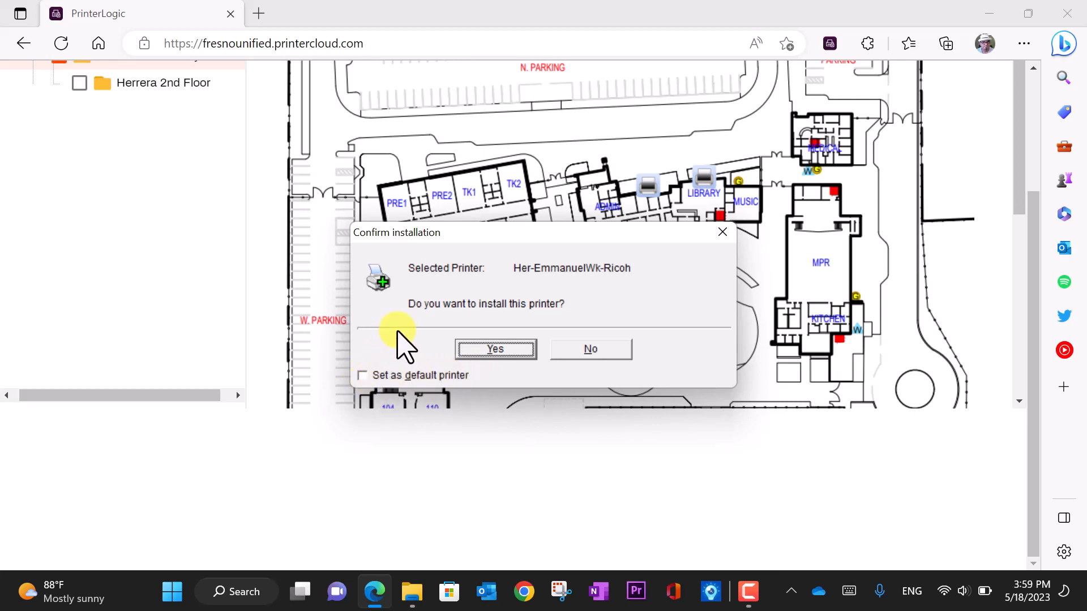
mouse_move(416, 339)
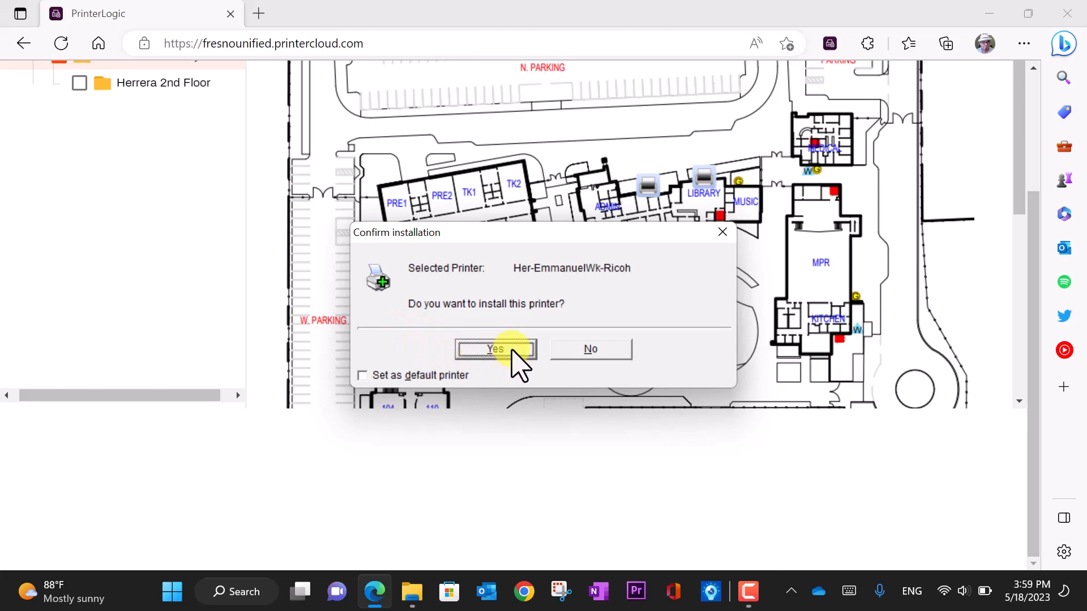
Confirm the Her-EmmanuelWk-Ricoh install, acknowledge the success notice, and return to Word
left_click(494, 348)
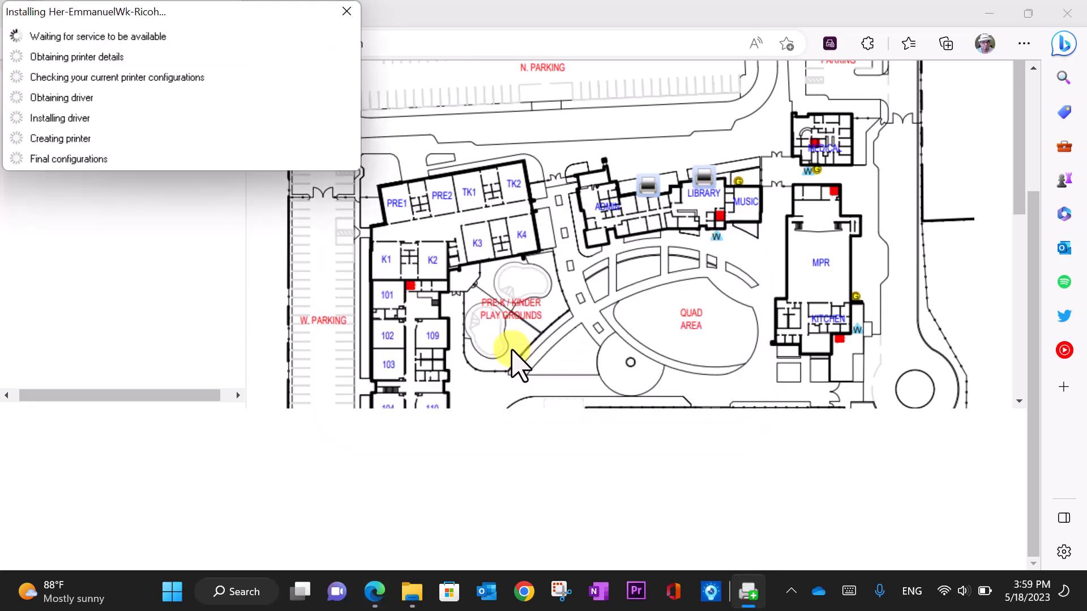
mouse_move(340, 163)
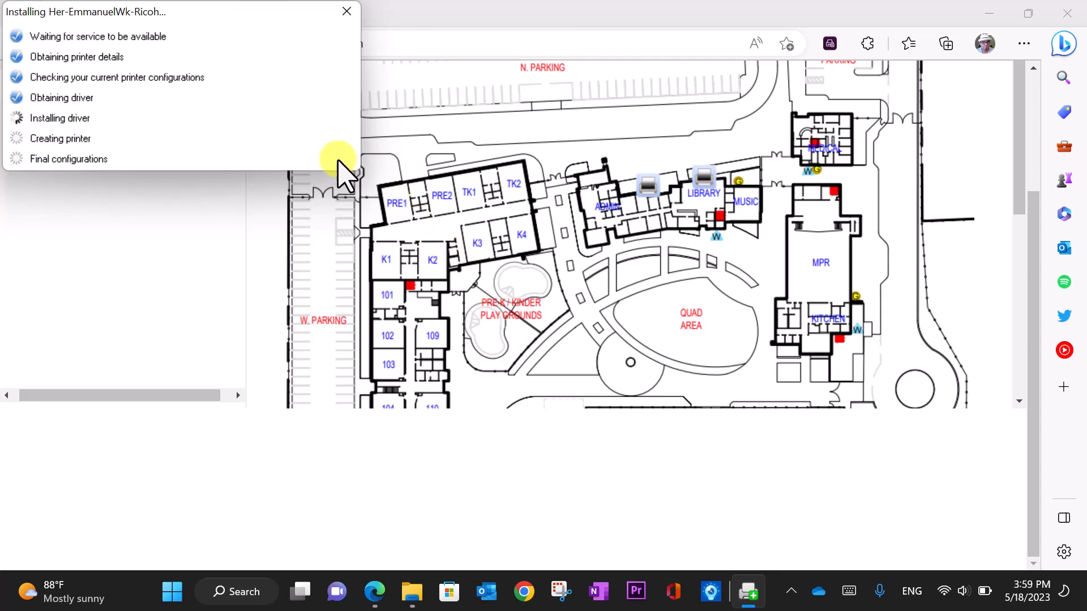
mouse_move(225, 149)
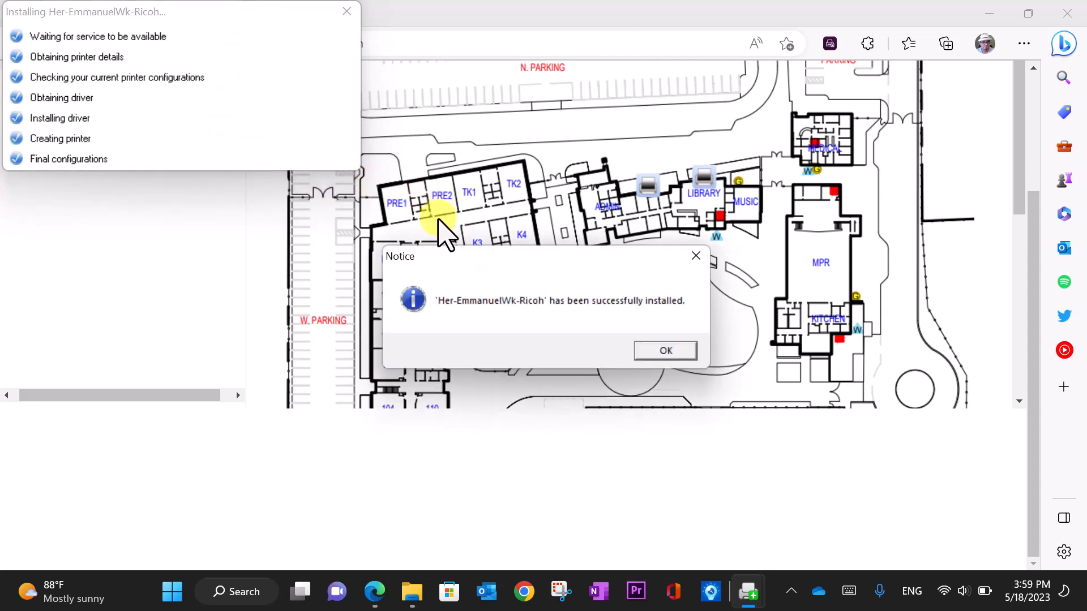
mouse_move(565, 281)
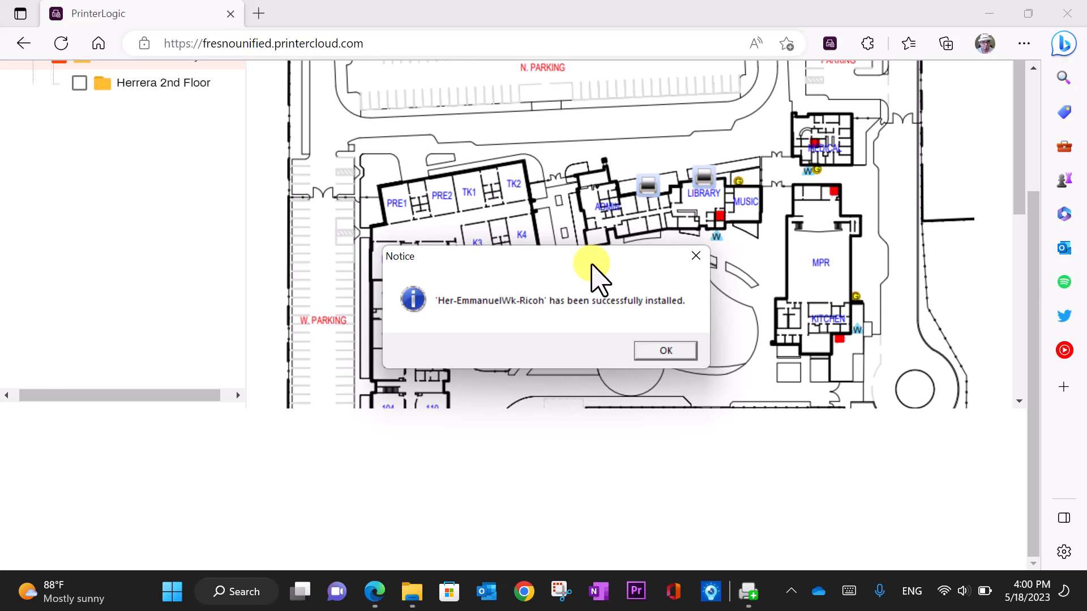
mouse_move(610, 339)
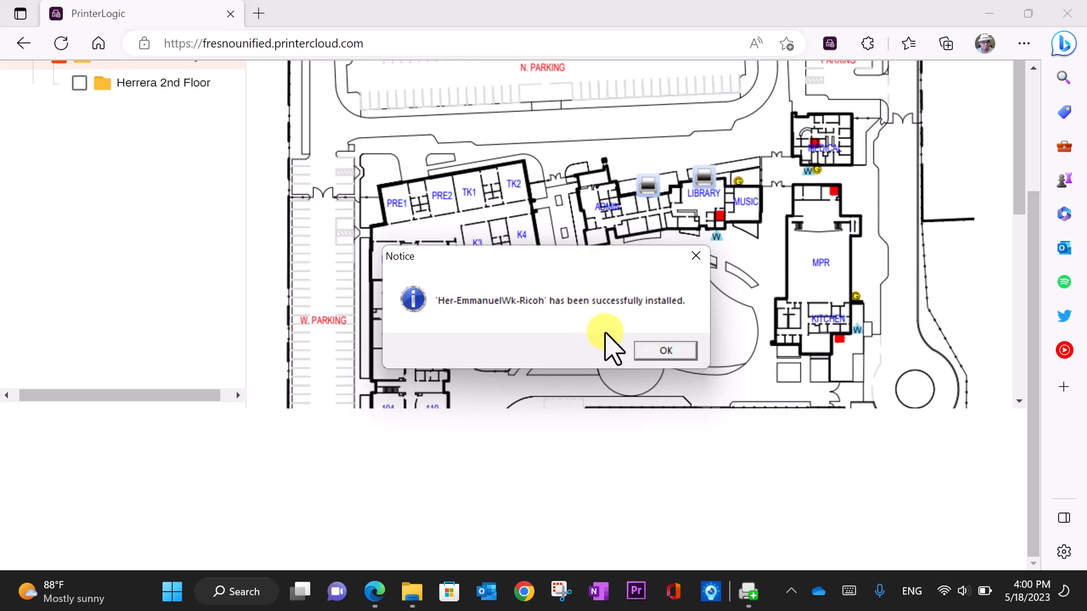
left_click(664, 350)
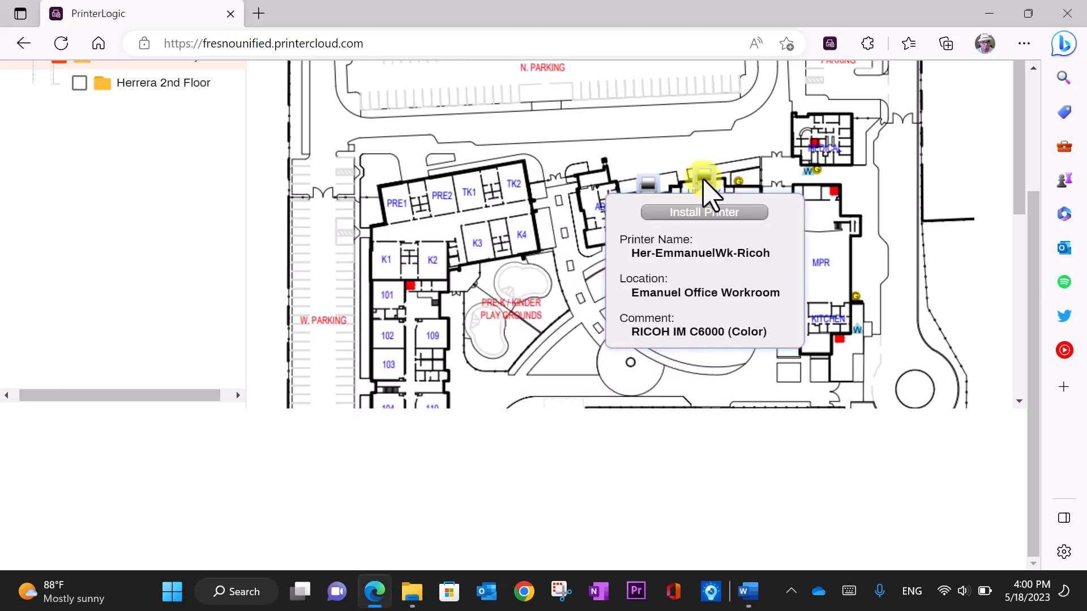
mouse_move(624, 326)
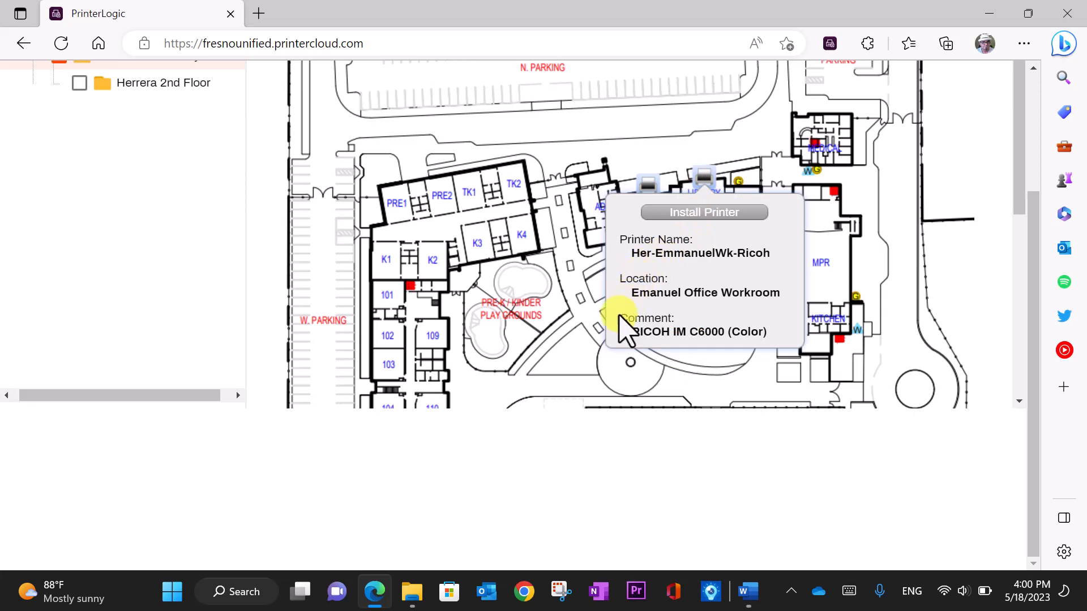
left_click(743, 591)
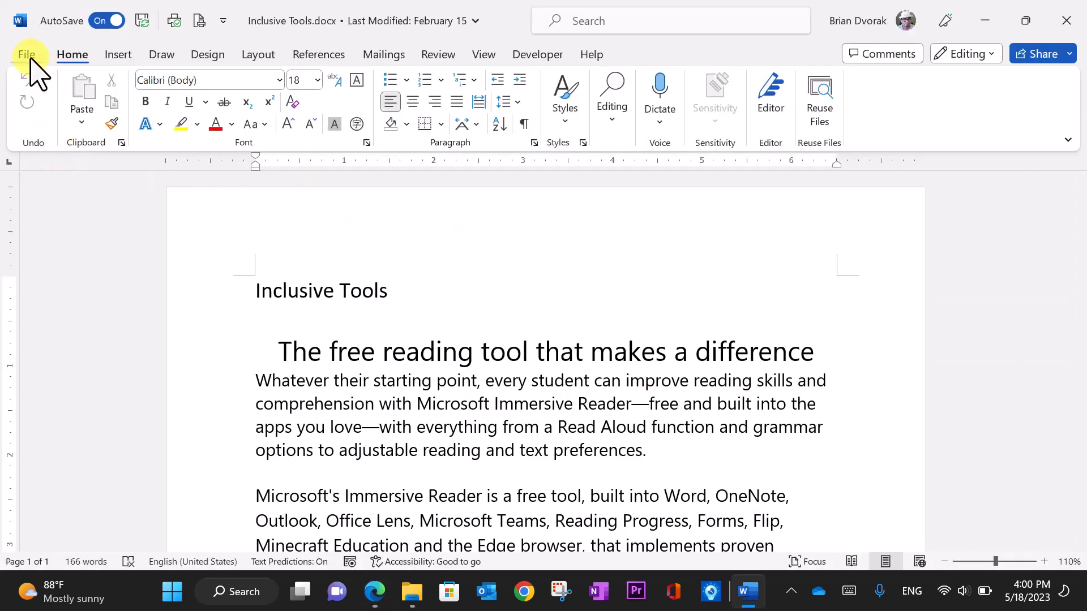
Show the list of available printers on Word's Print page for Inclusive Tools
left_click(26, 54)
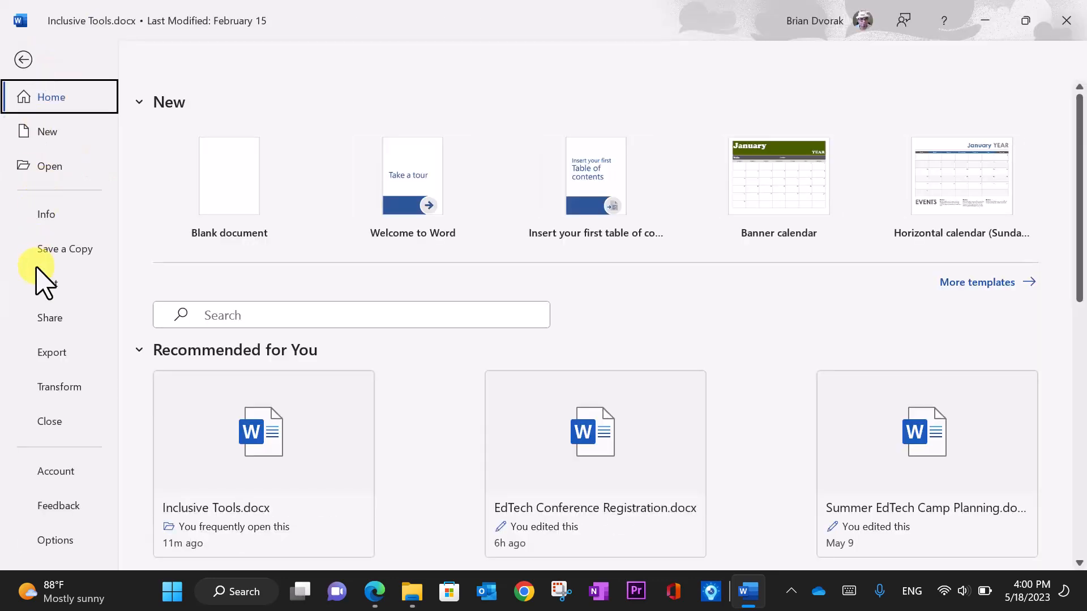
left_click(47, 283)
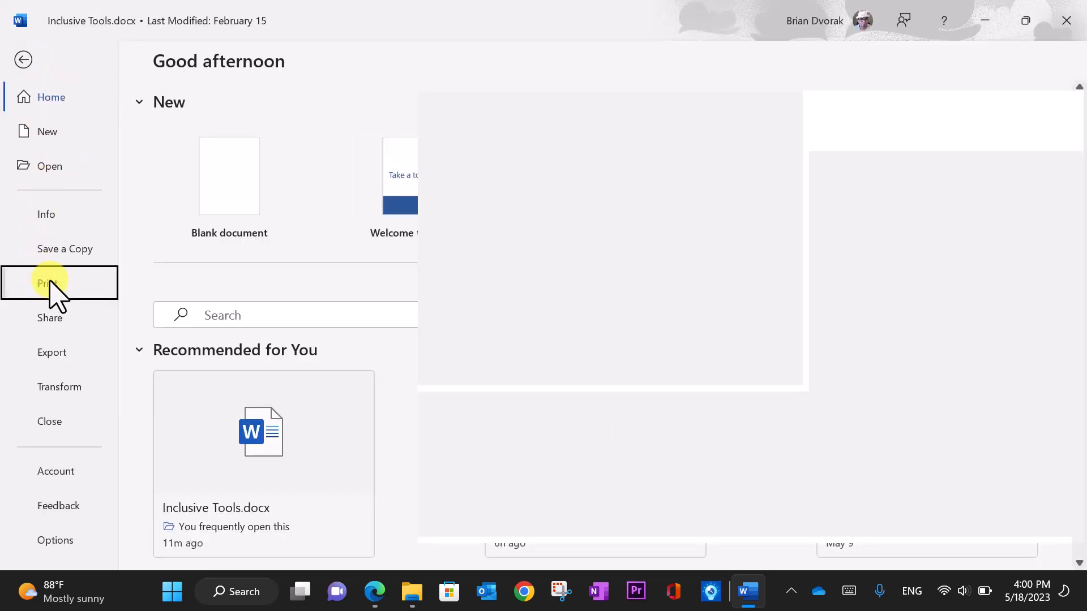
left_click(49, 283)
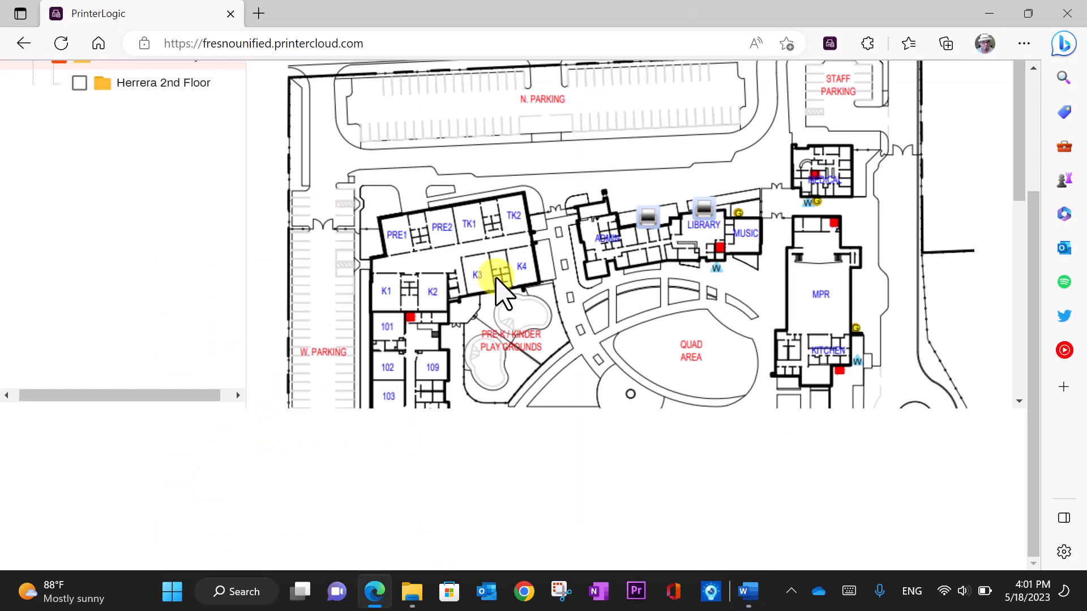
mouse_move(550, 287)
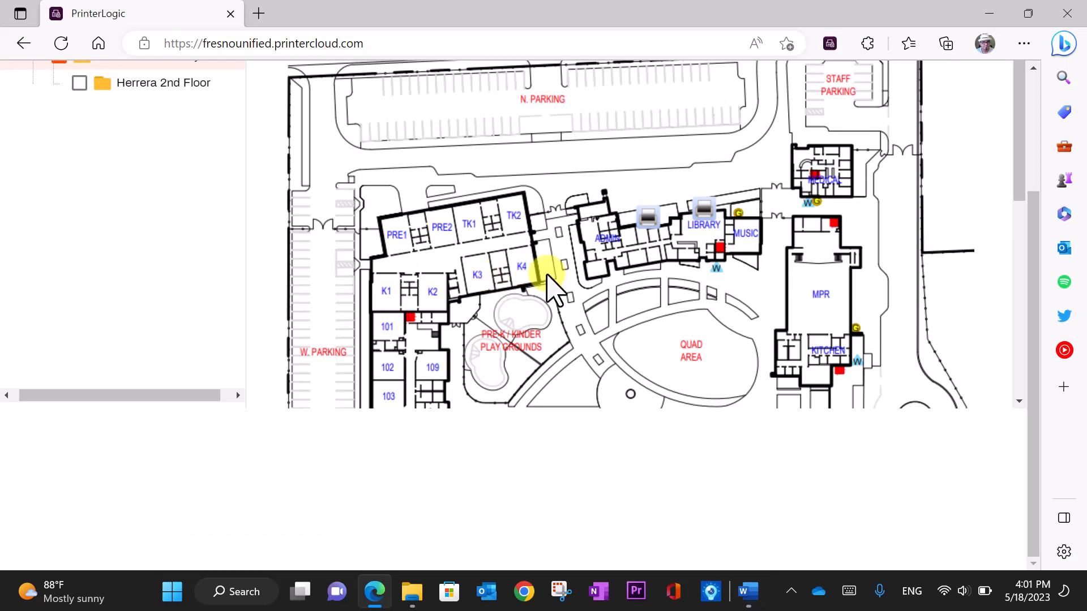
left_click(648, 215)
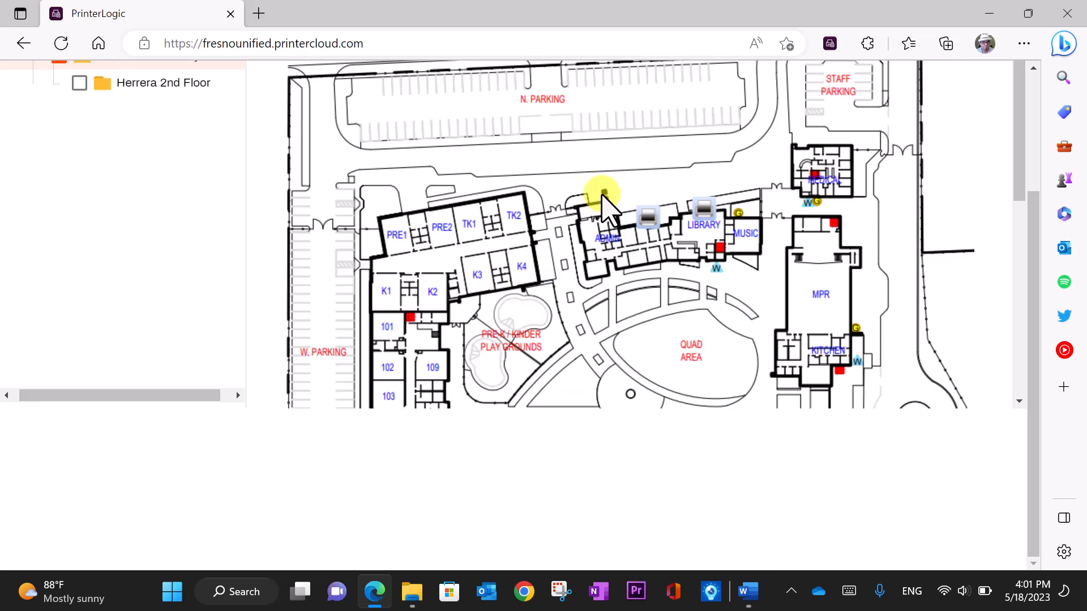
mouse_move(620, 194)
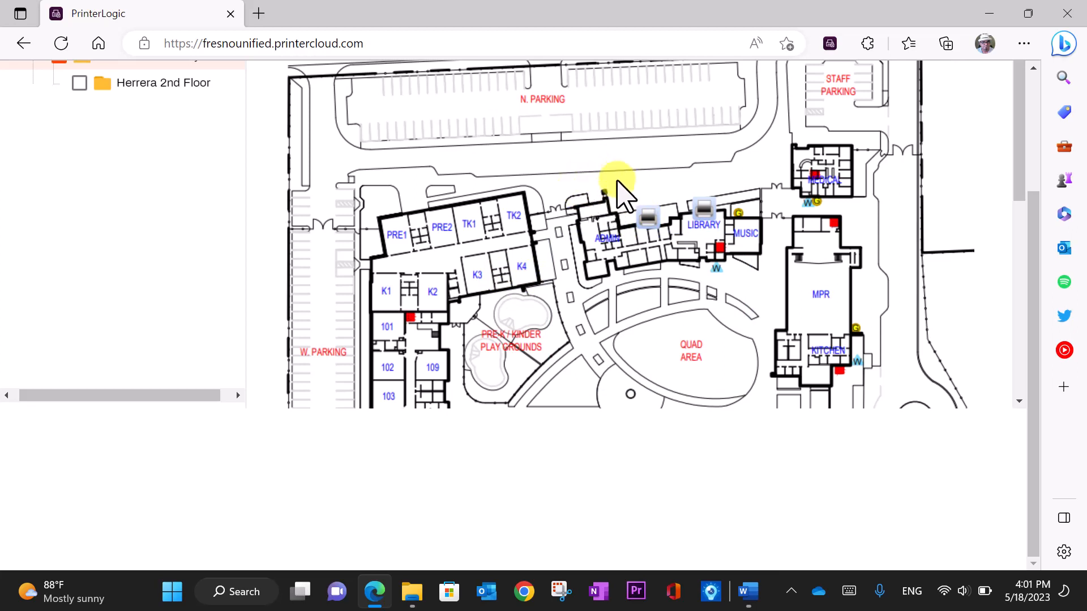
mouse_move(568, 205)
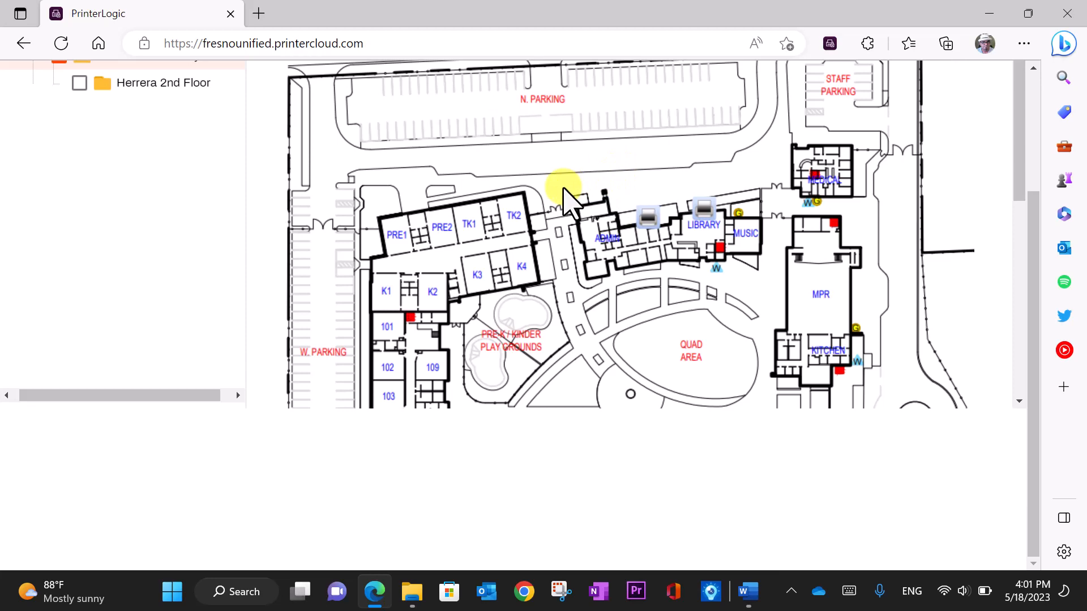
scroll("up", 3)
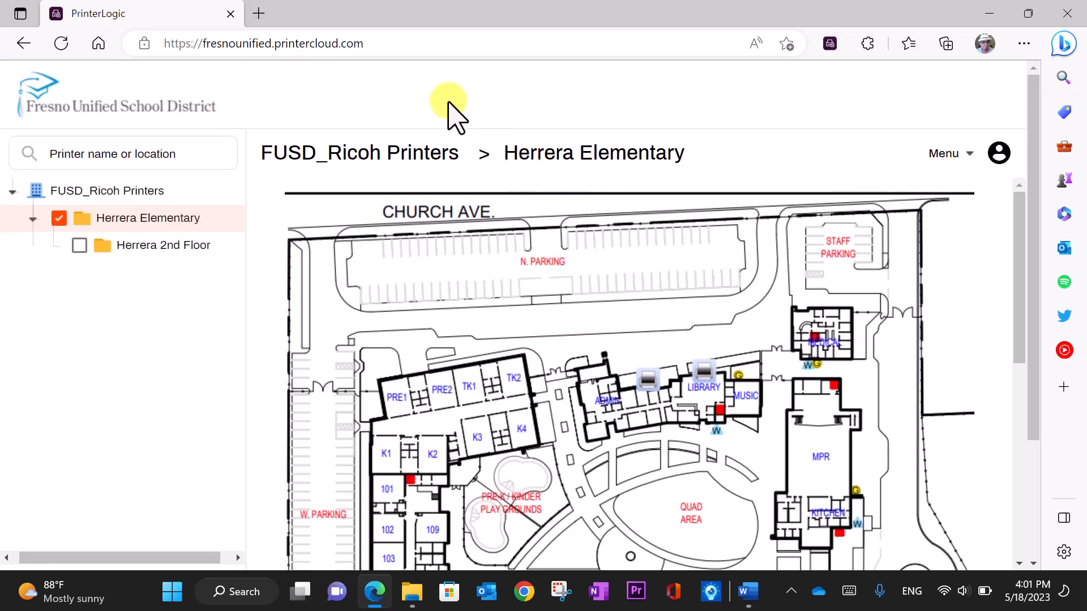
mouse_move(420, 125)
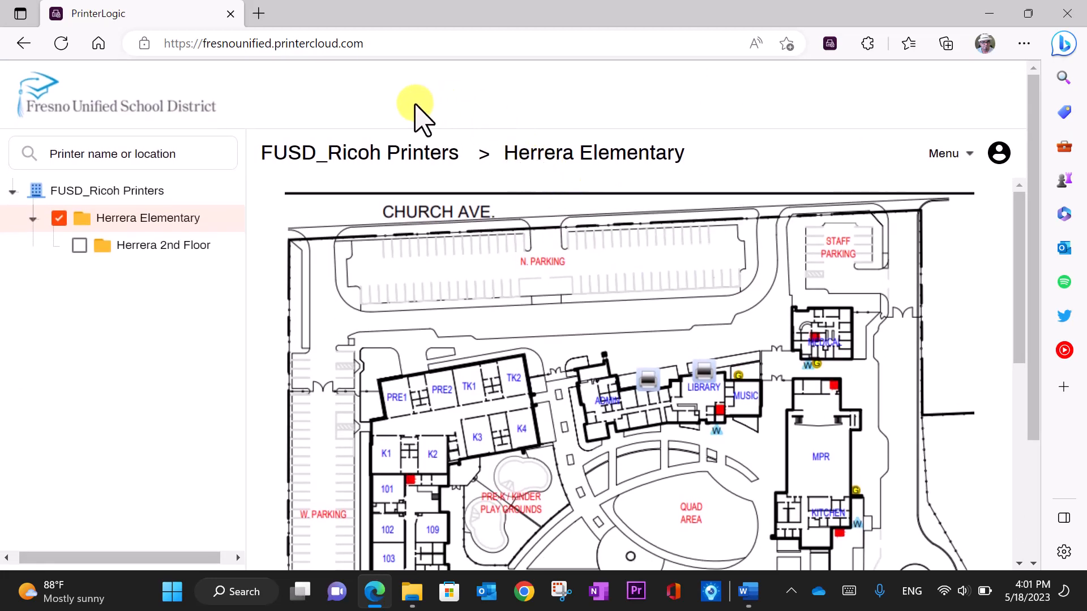